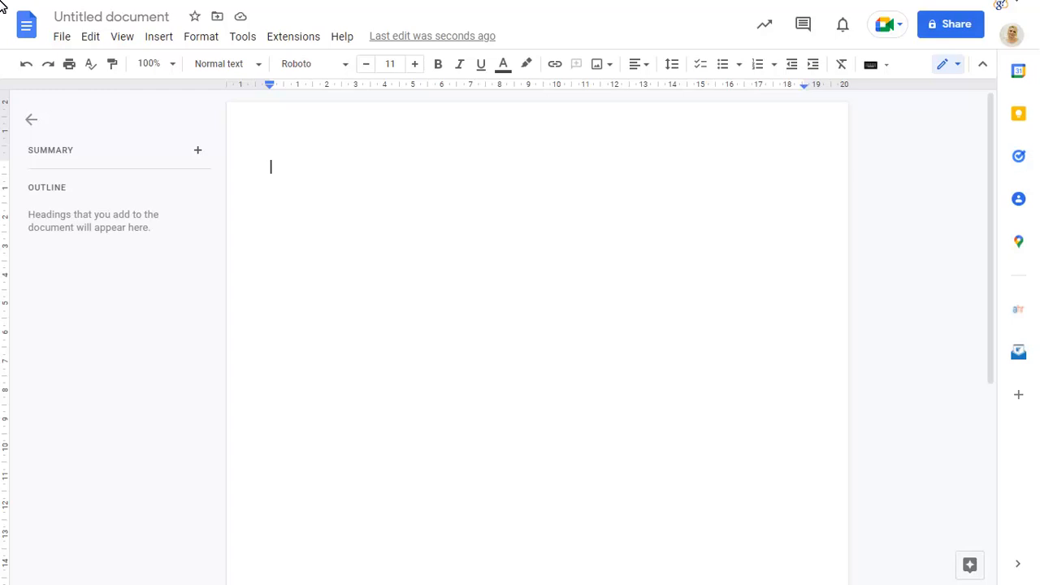
- Add '# Change Management Theory' as Heading 1 and begin a '##' Heading 2 line below
type("#")
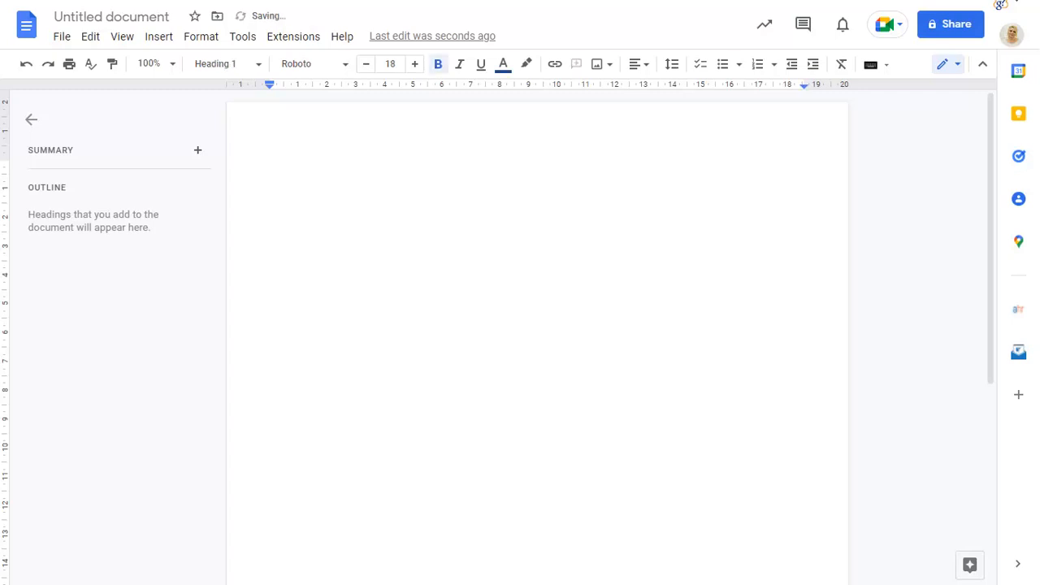
type("Change Management Theory")
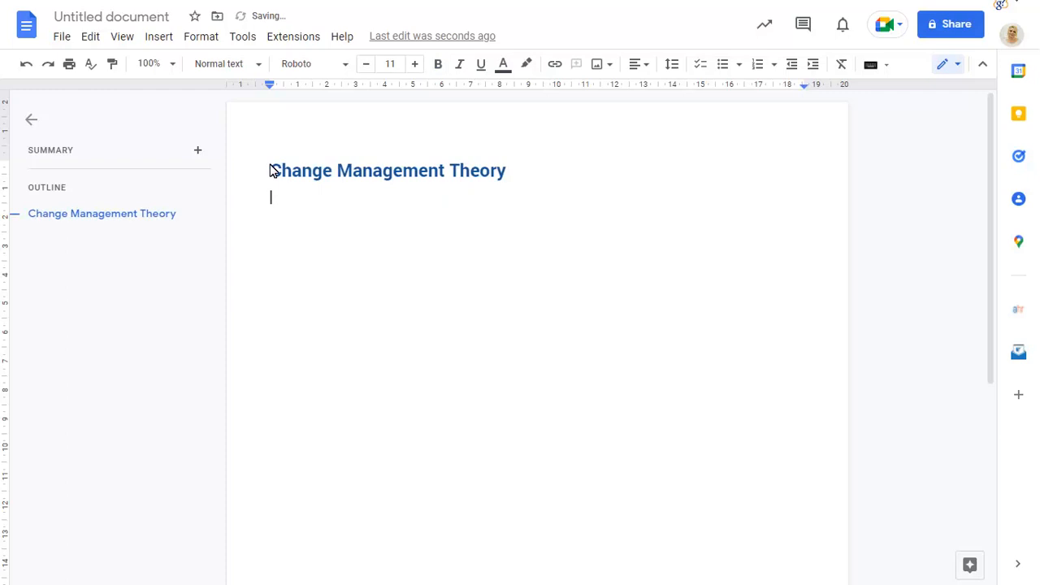
type("##")
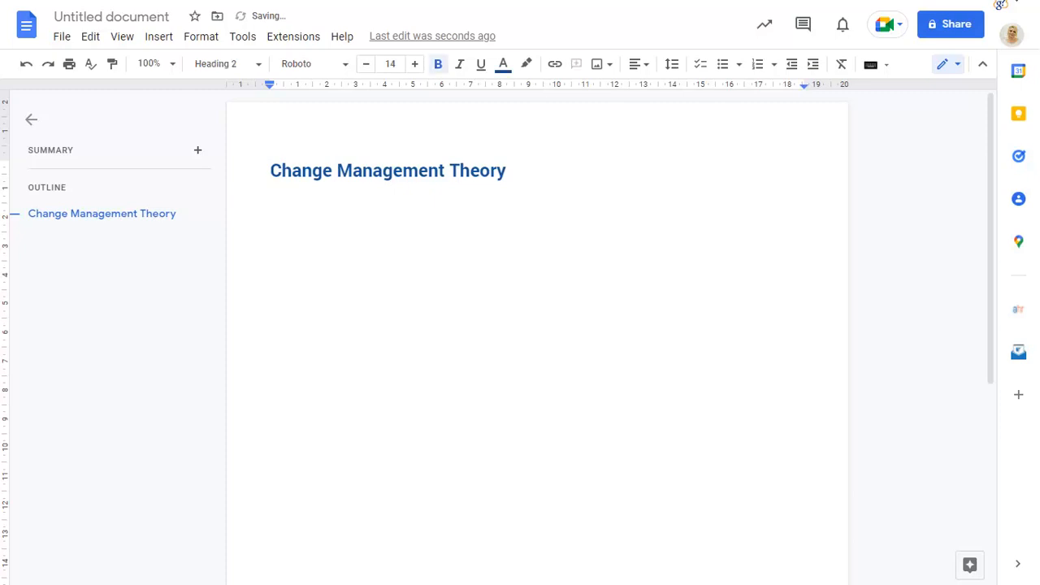
- Write the 'Change Agents' subheading and start a '*' bulleted list for the four agents
type("Change Agents")
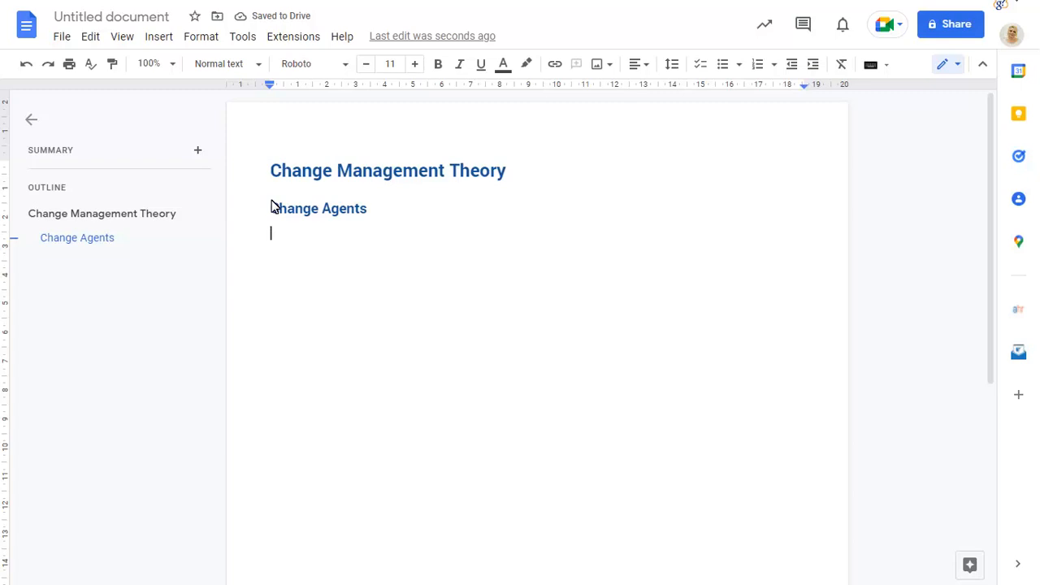
type("*")
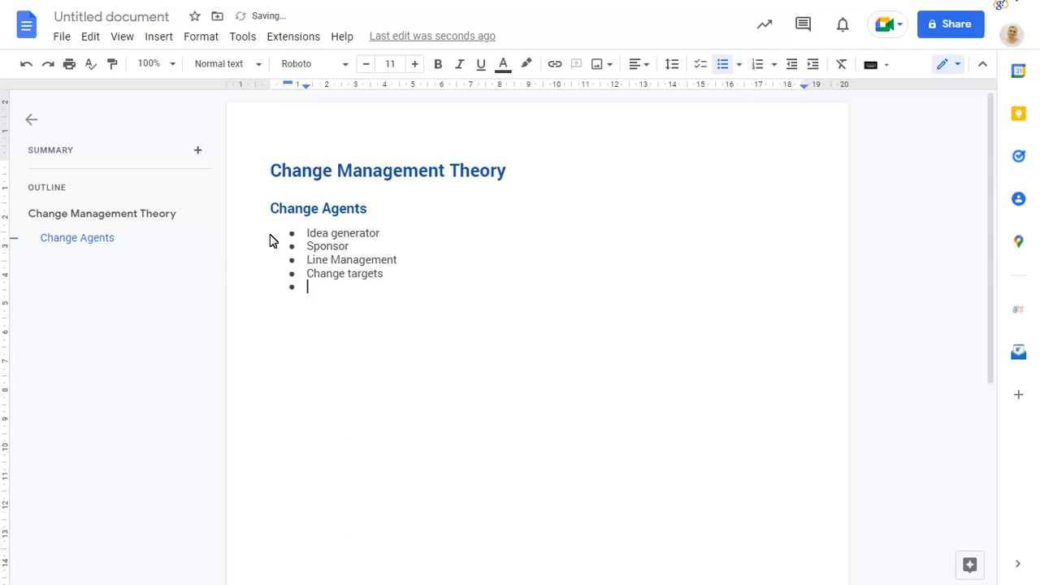
mouse_move(307, 286)
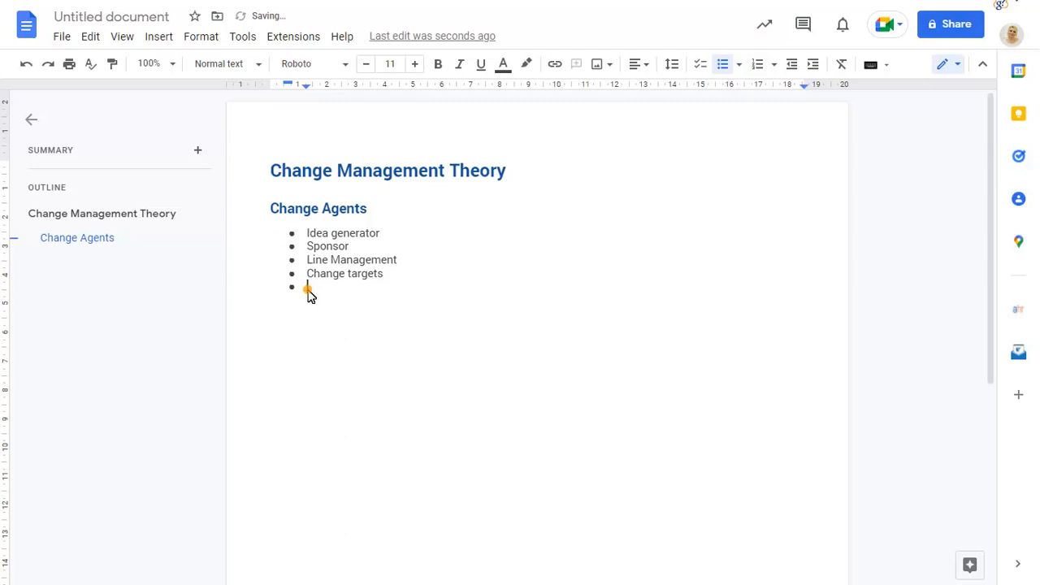
- Ask 'What makes a good sponsor?' with a numbered list, then begin the 'Actions:' line
type("What makes a good sponsor?")
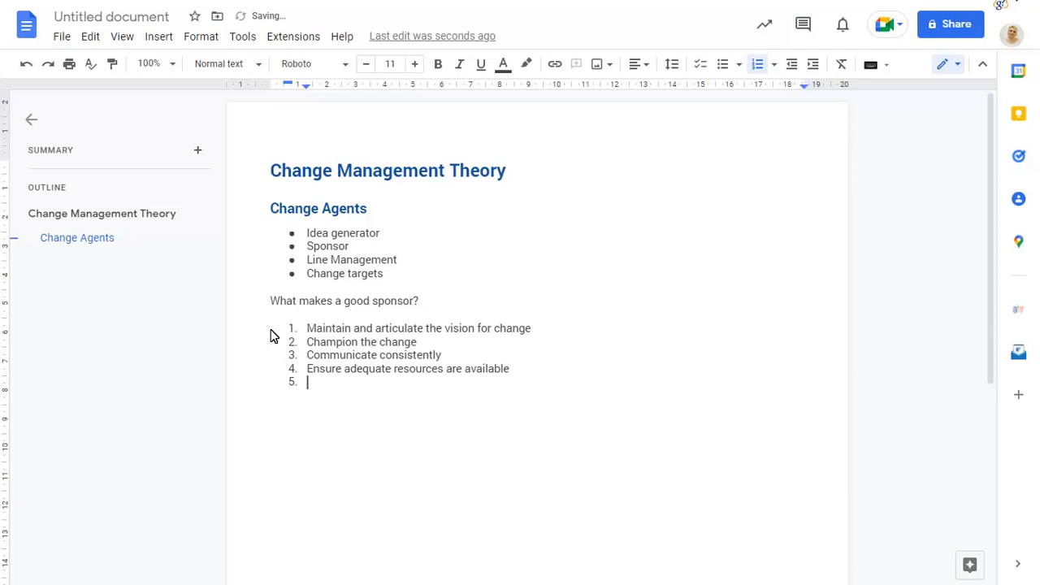
key("Enter")
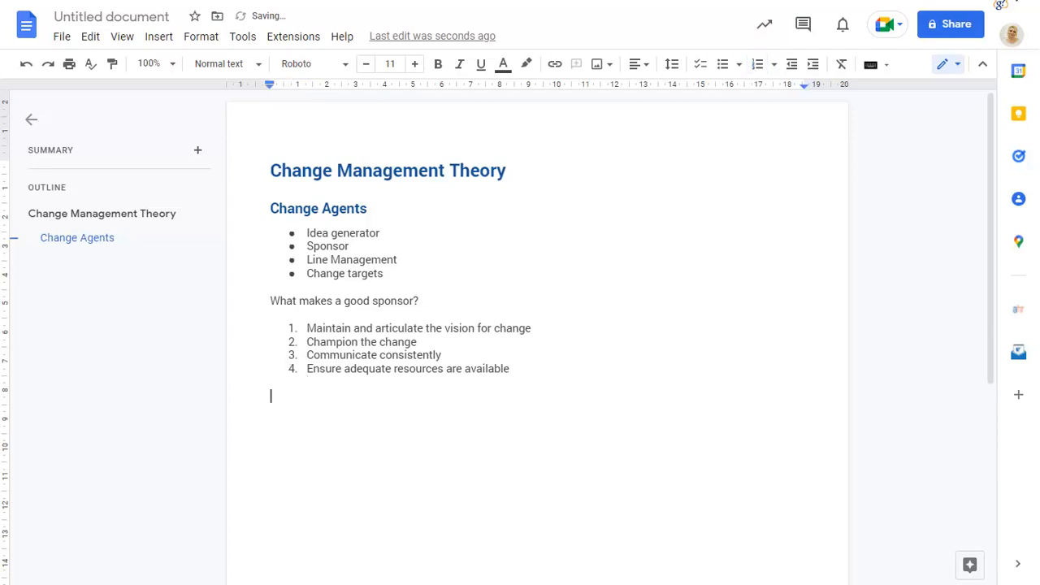
type("Actions:")
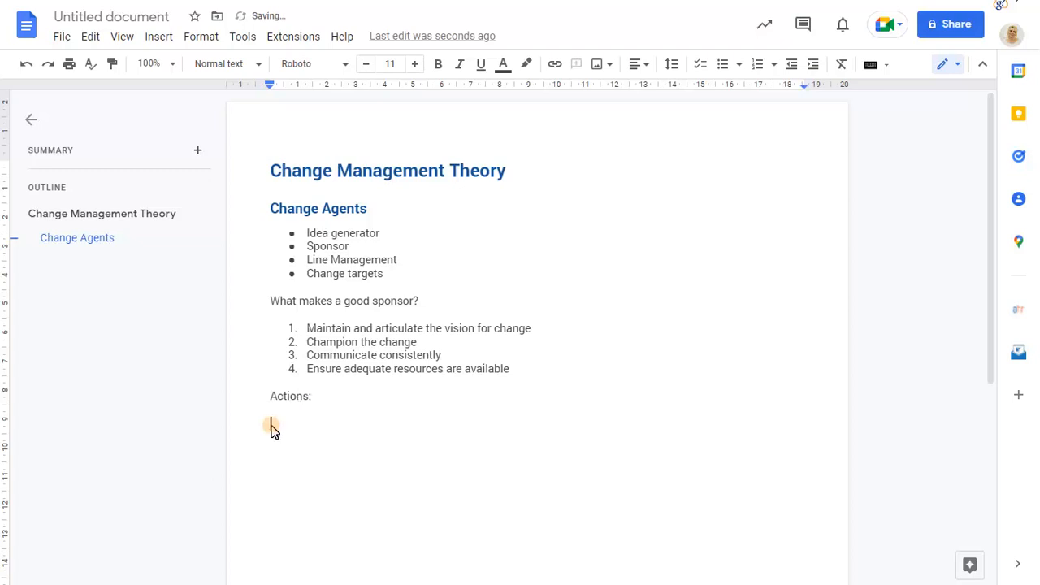
- Start a checklist under Actions: and write 'Find out more about Change Management'
left_click(273, 423)
type("[]")
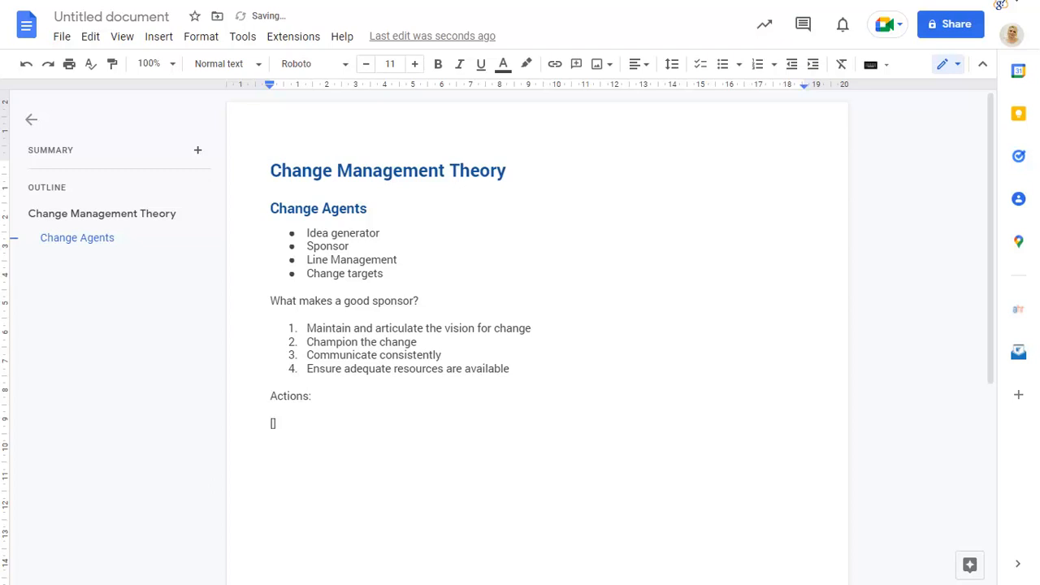
left_click(696, 64)
type("Comms plan")
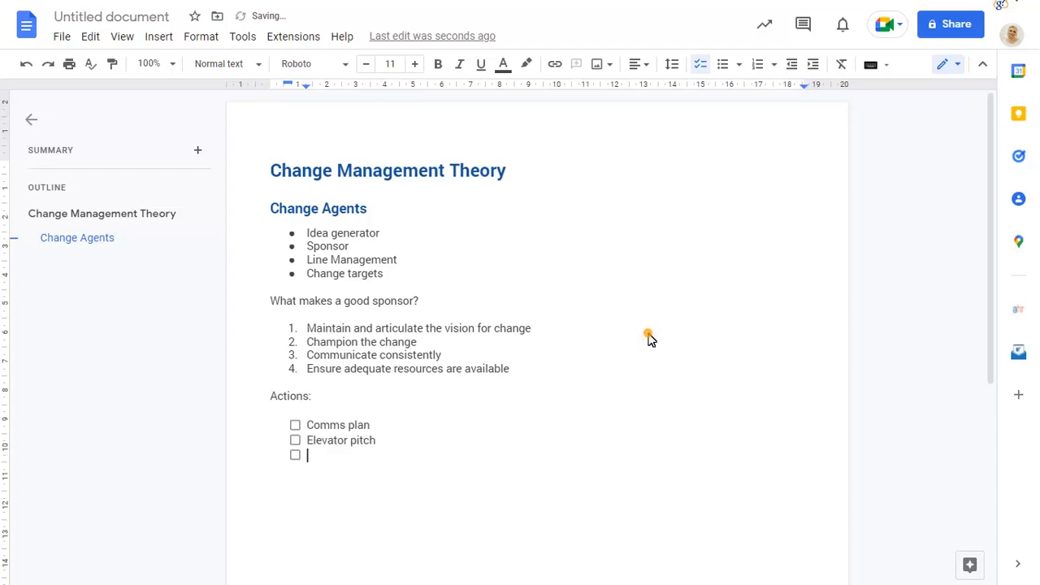
type("Find out more about Change Management")
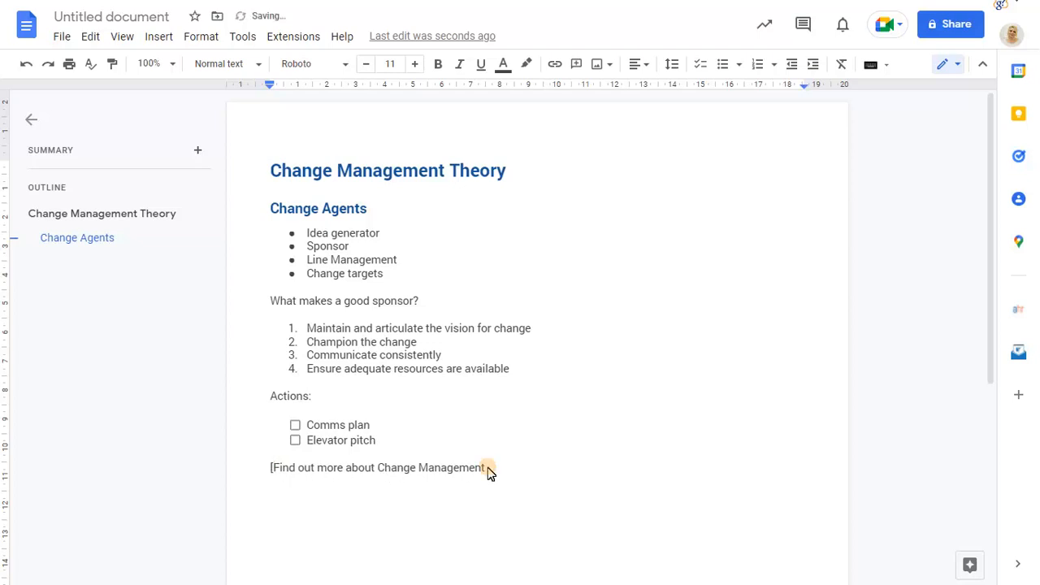
left_click(486, 467)
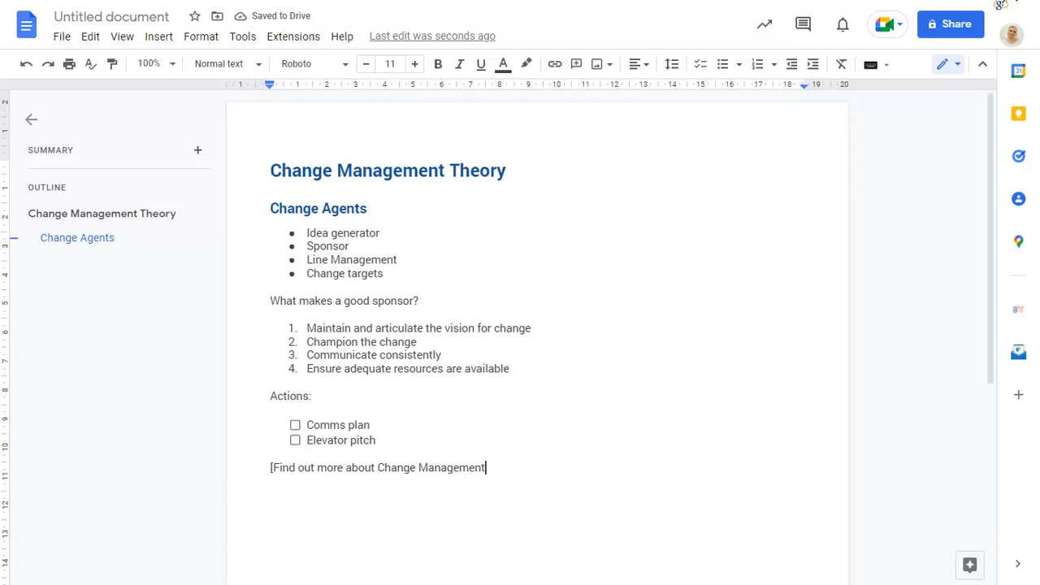
type("]")
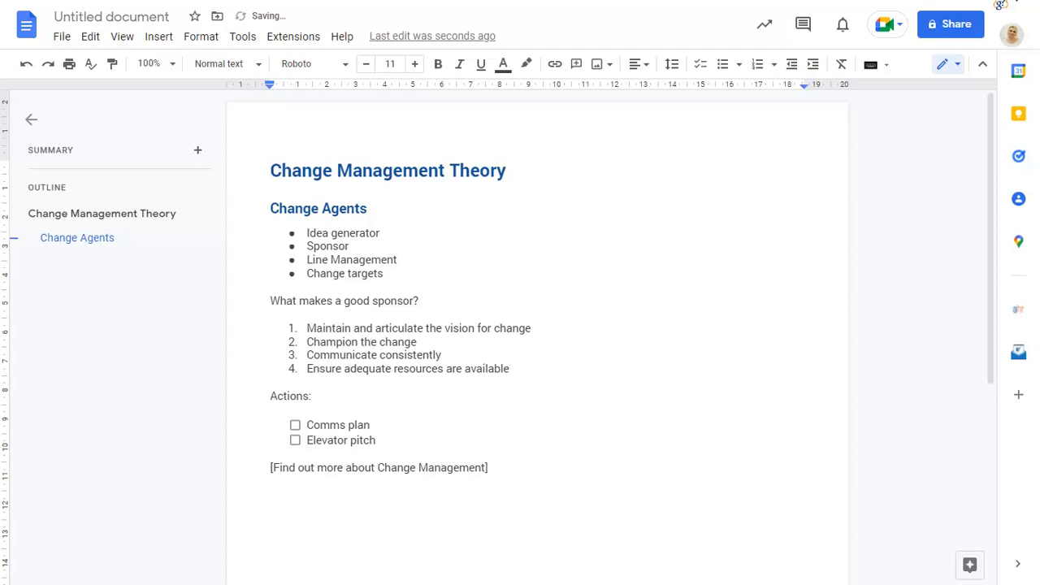
type("(https://support.google.com/a/answer/9839340?hl=en")
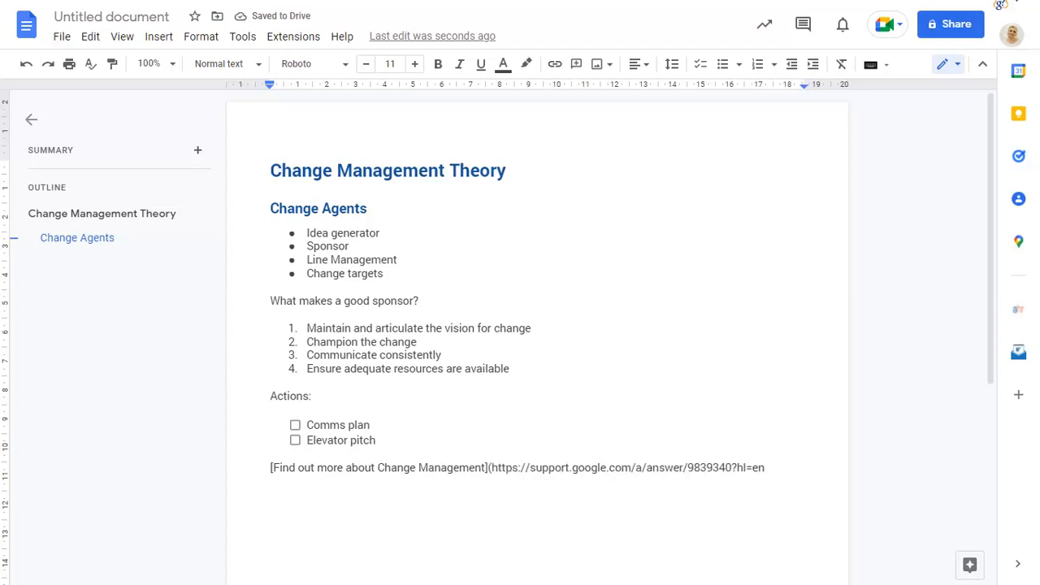